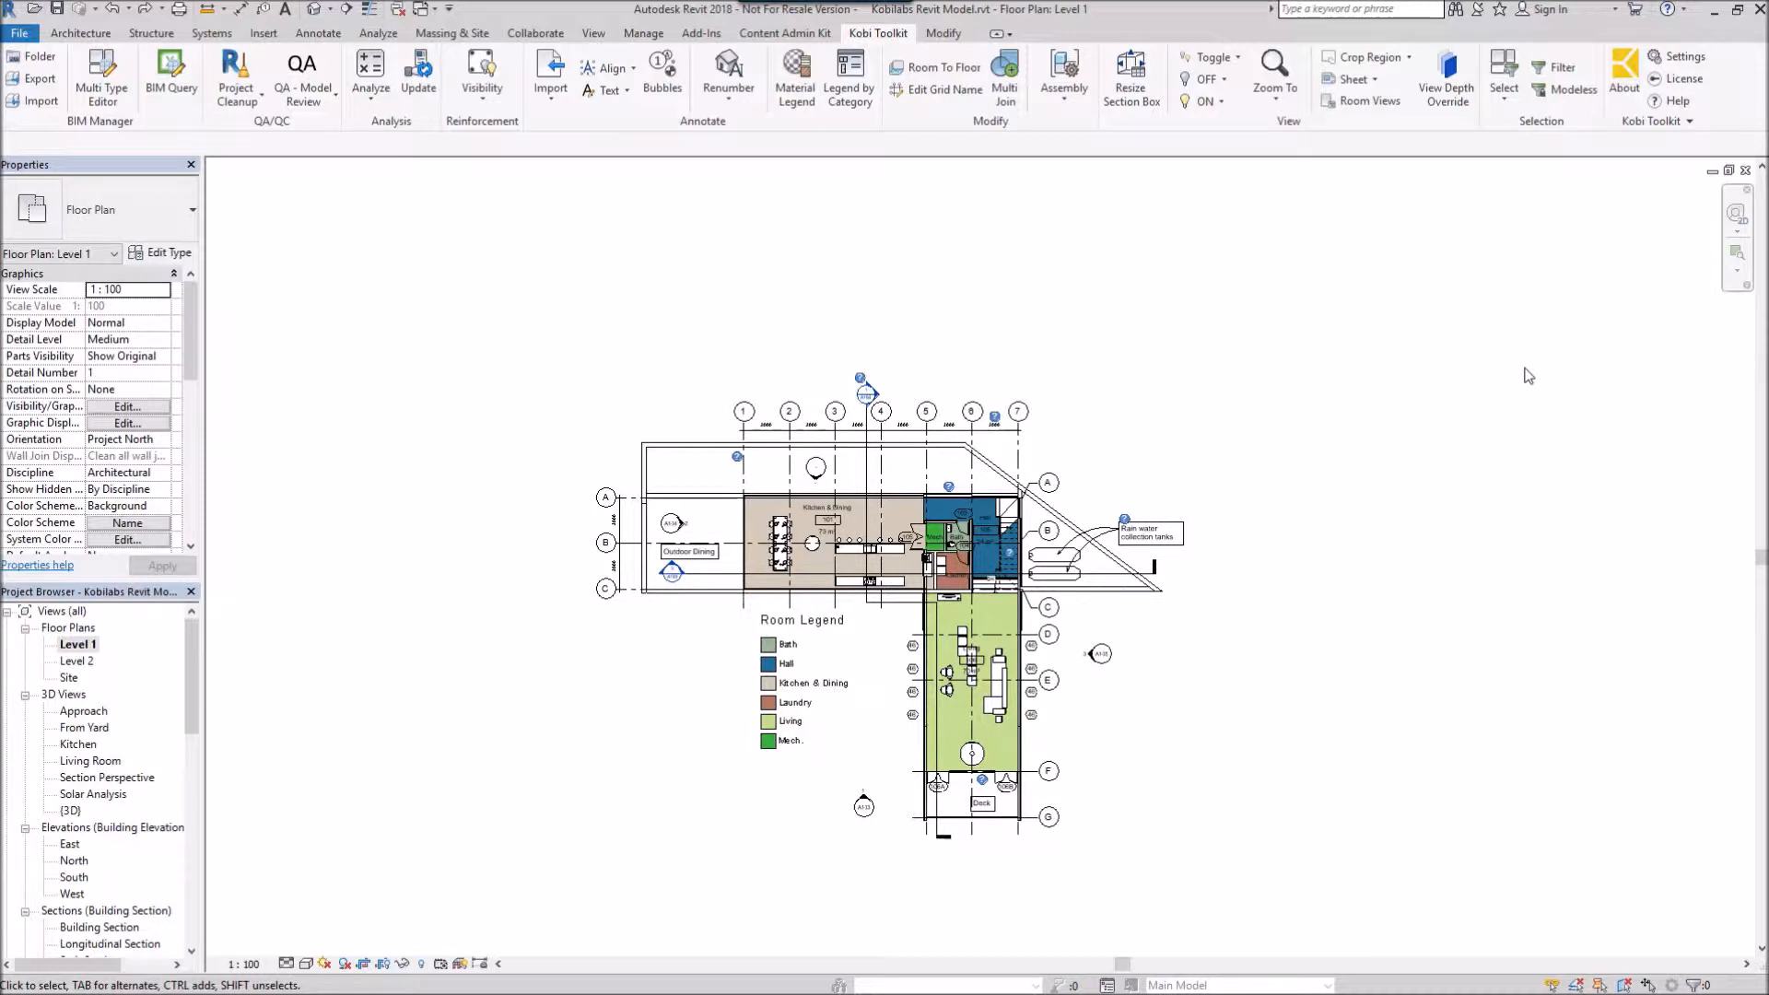
mouse_move(1305, 395)
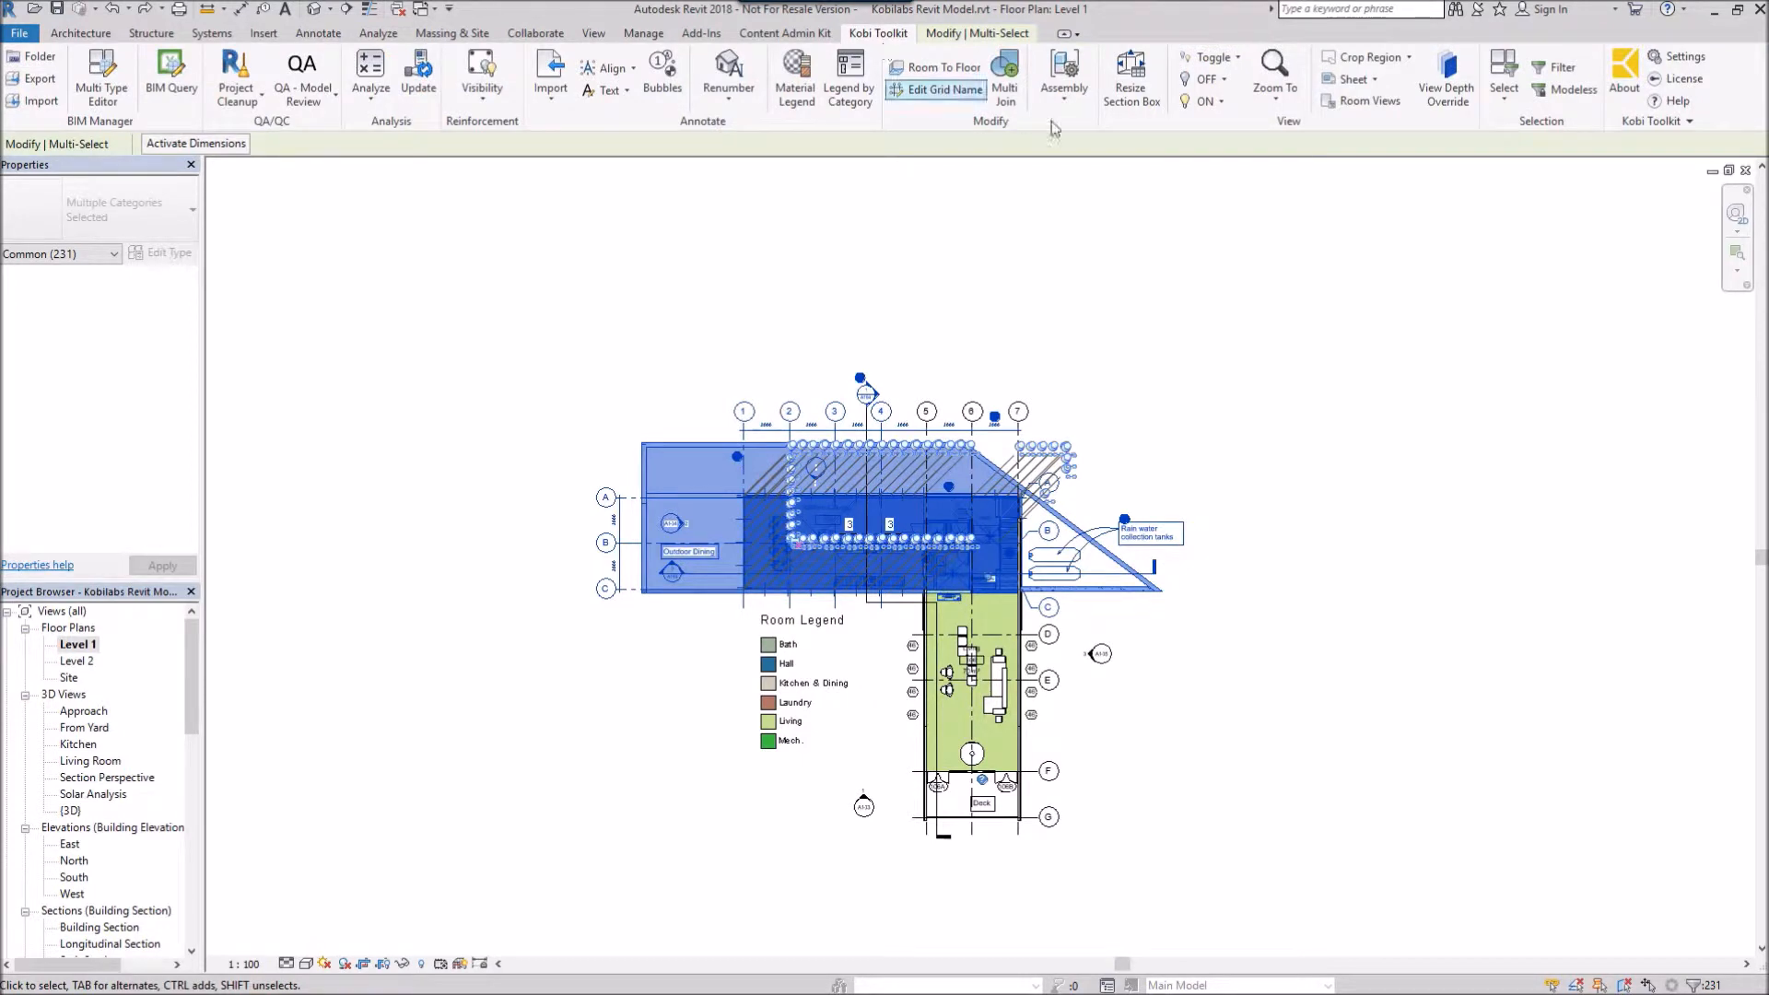
Bring up the Kobi Toolkit Crop Region options for the selected upper-wing elements
click(1366, 57)
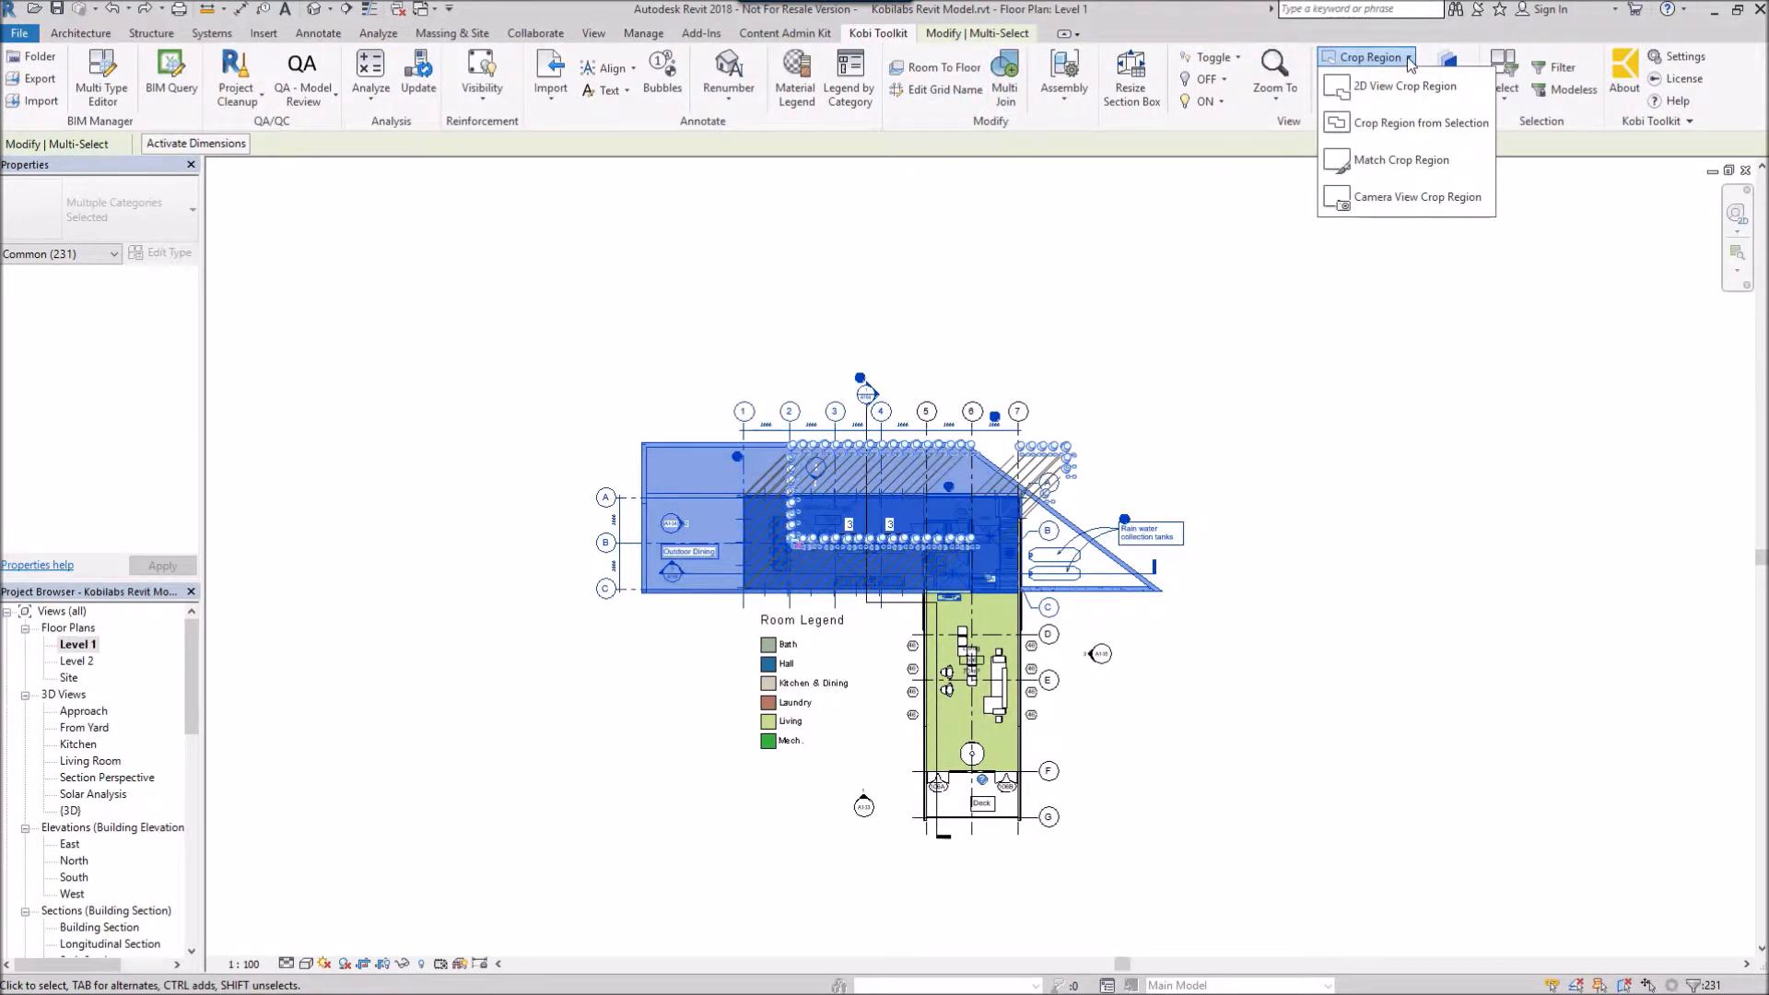
mouse_move(1421, 121)
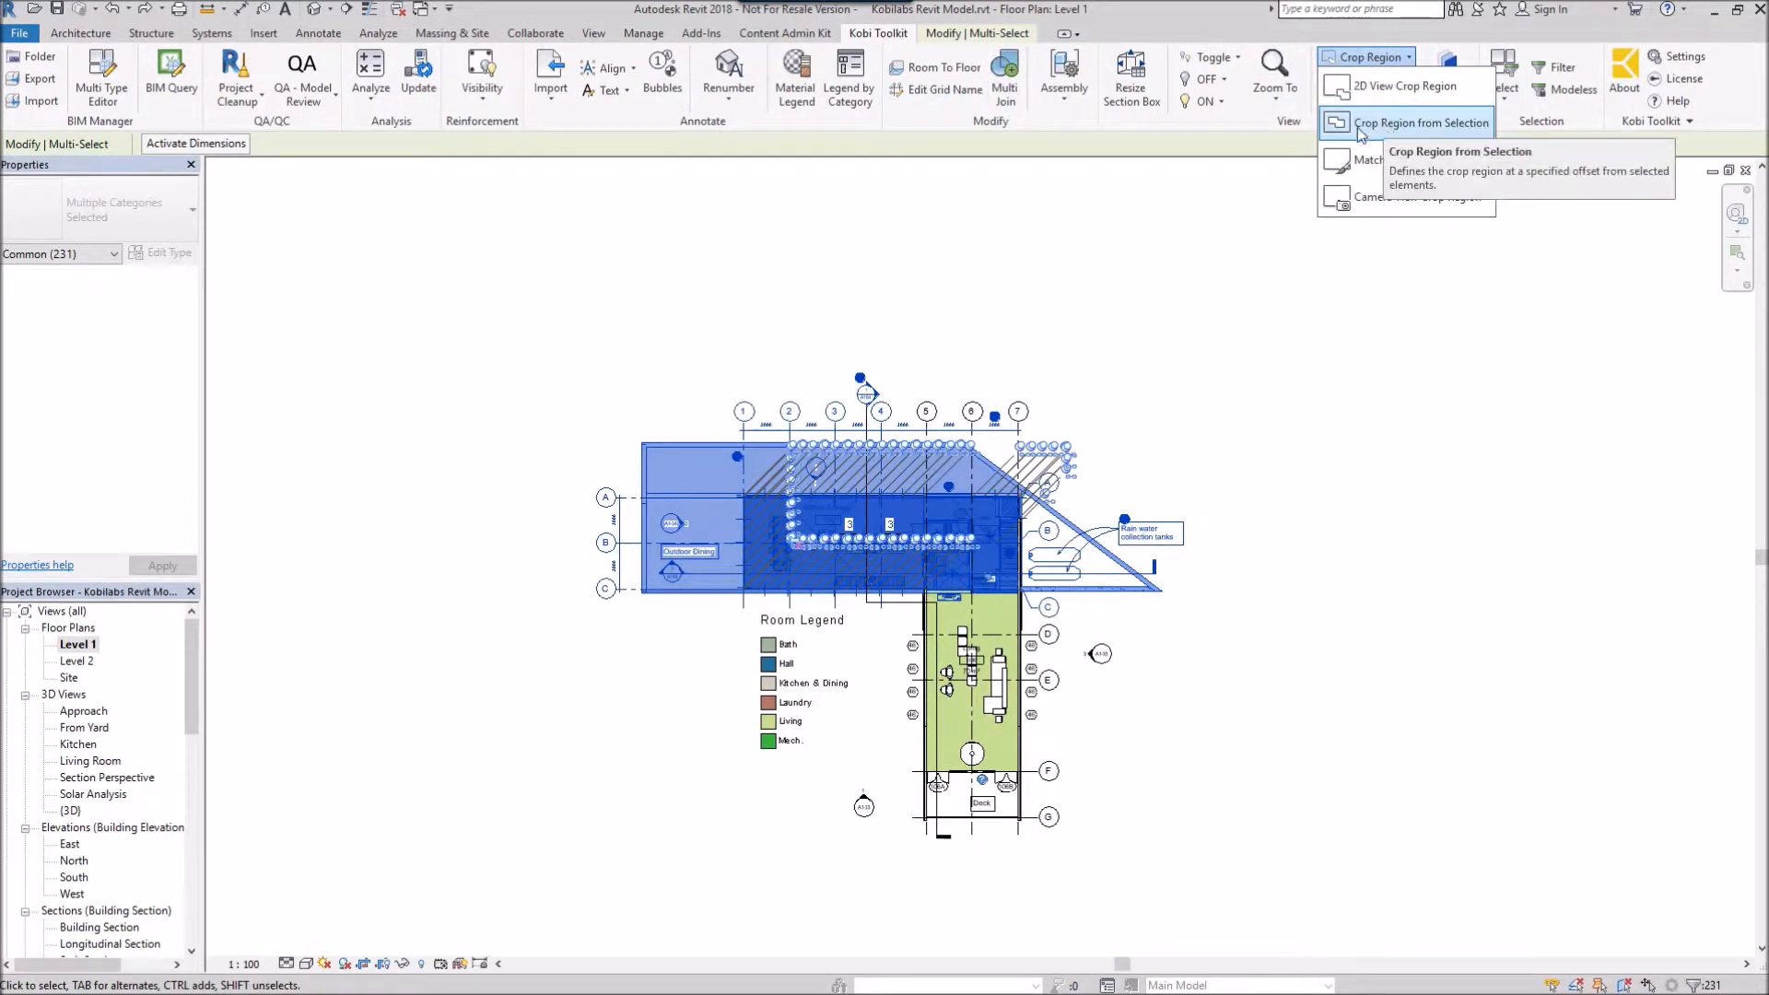
Crop the Level 1 view around the 231 selected elements with a 100 mm offset
click(1421, 122)
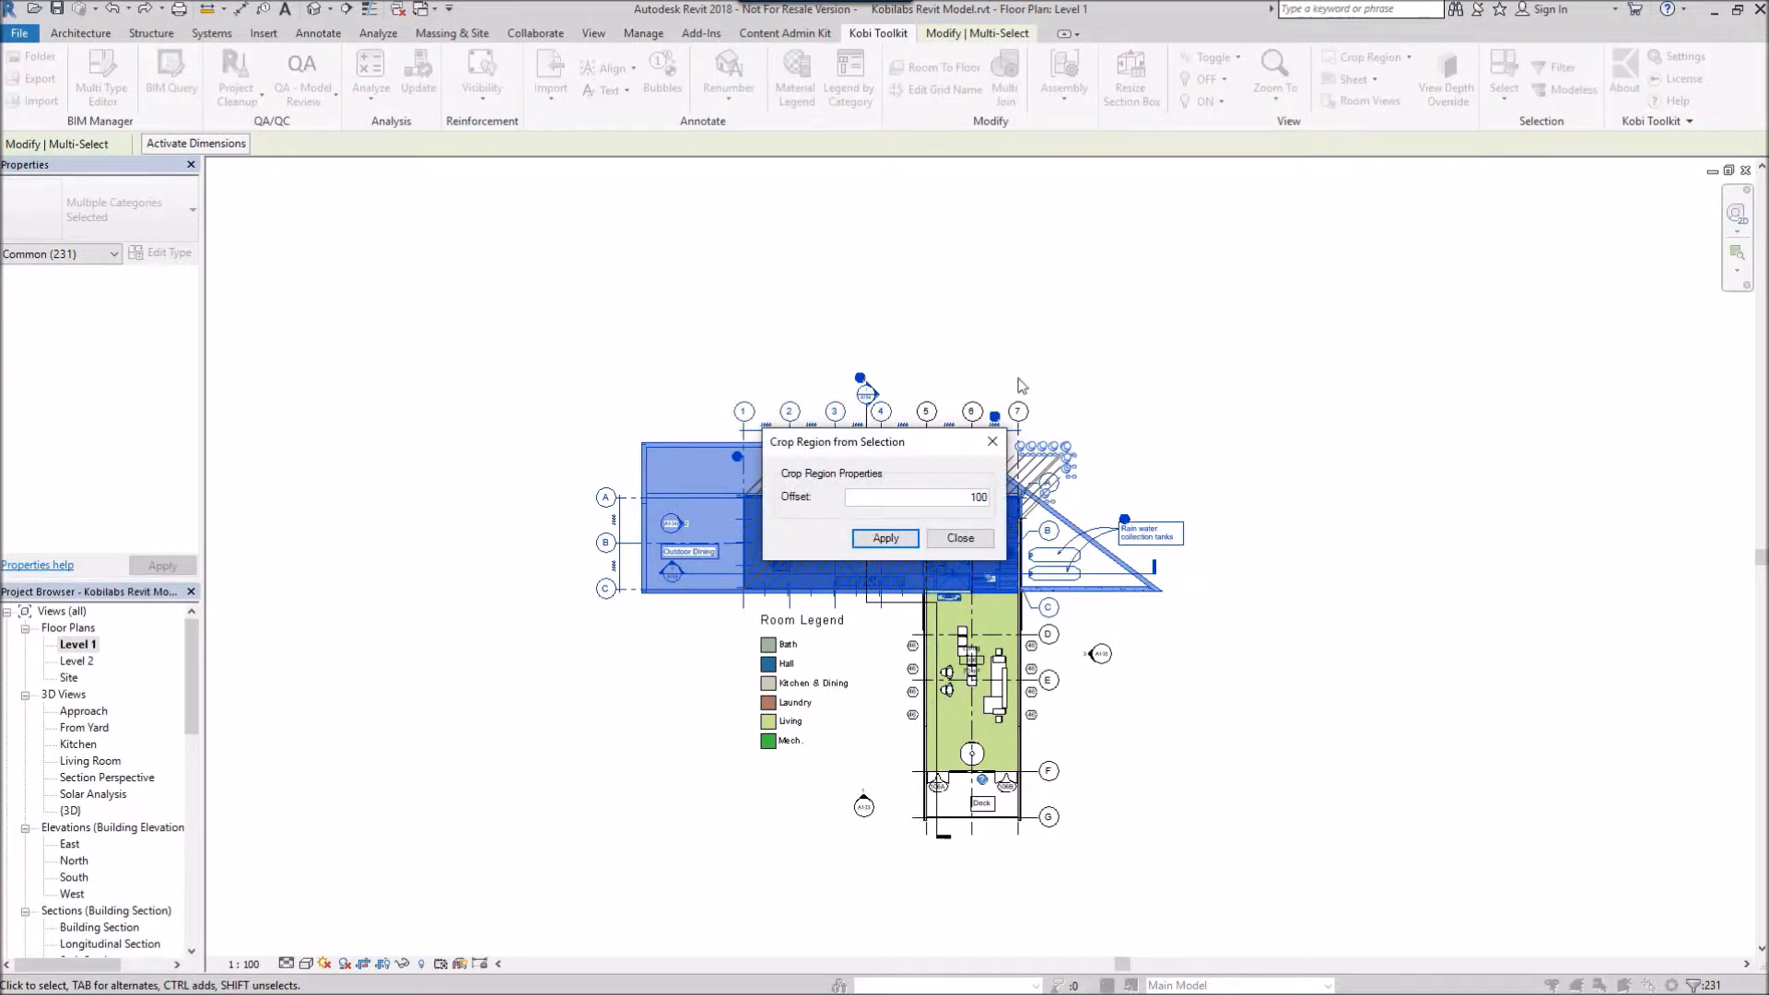
mouse_move(947, 444)
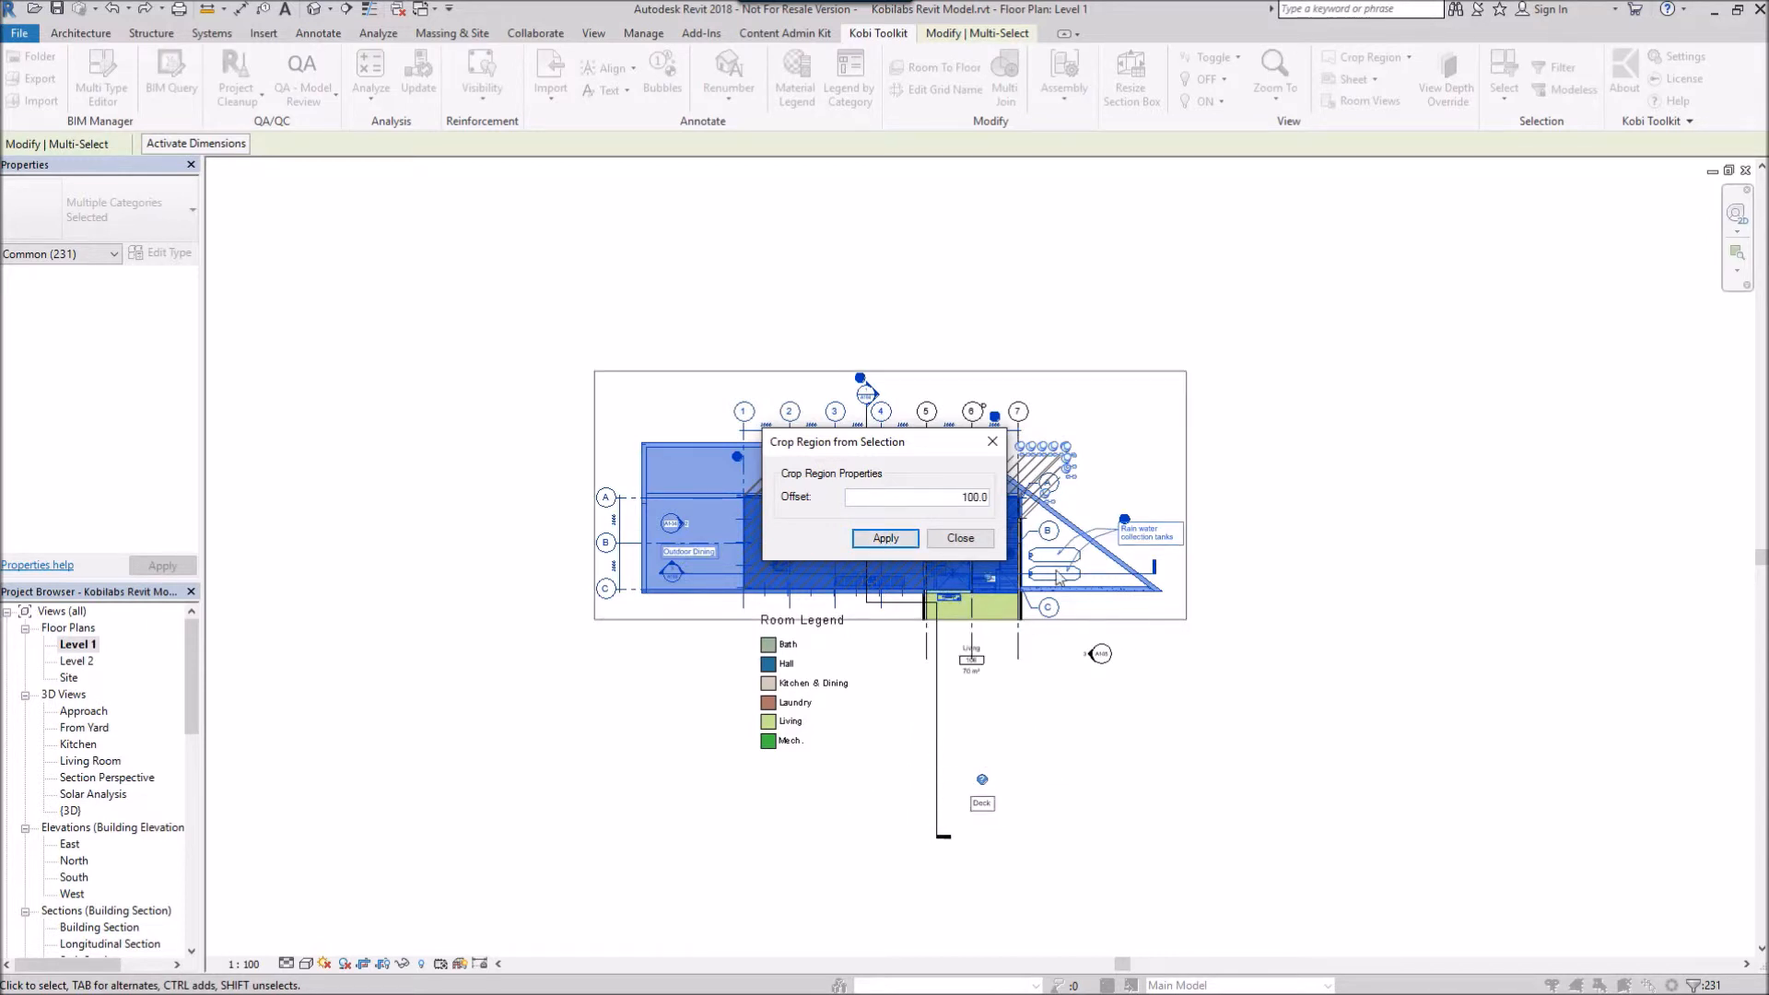
click(960, 538)
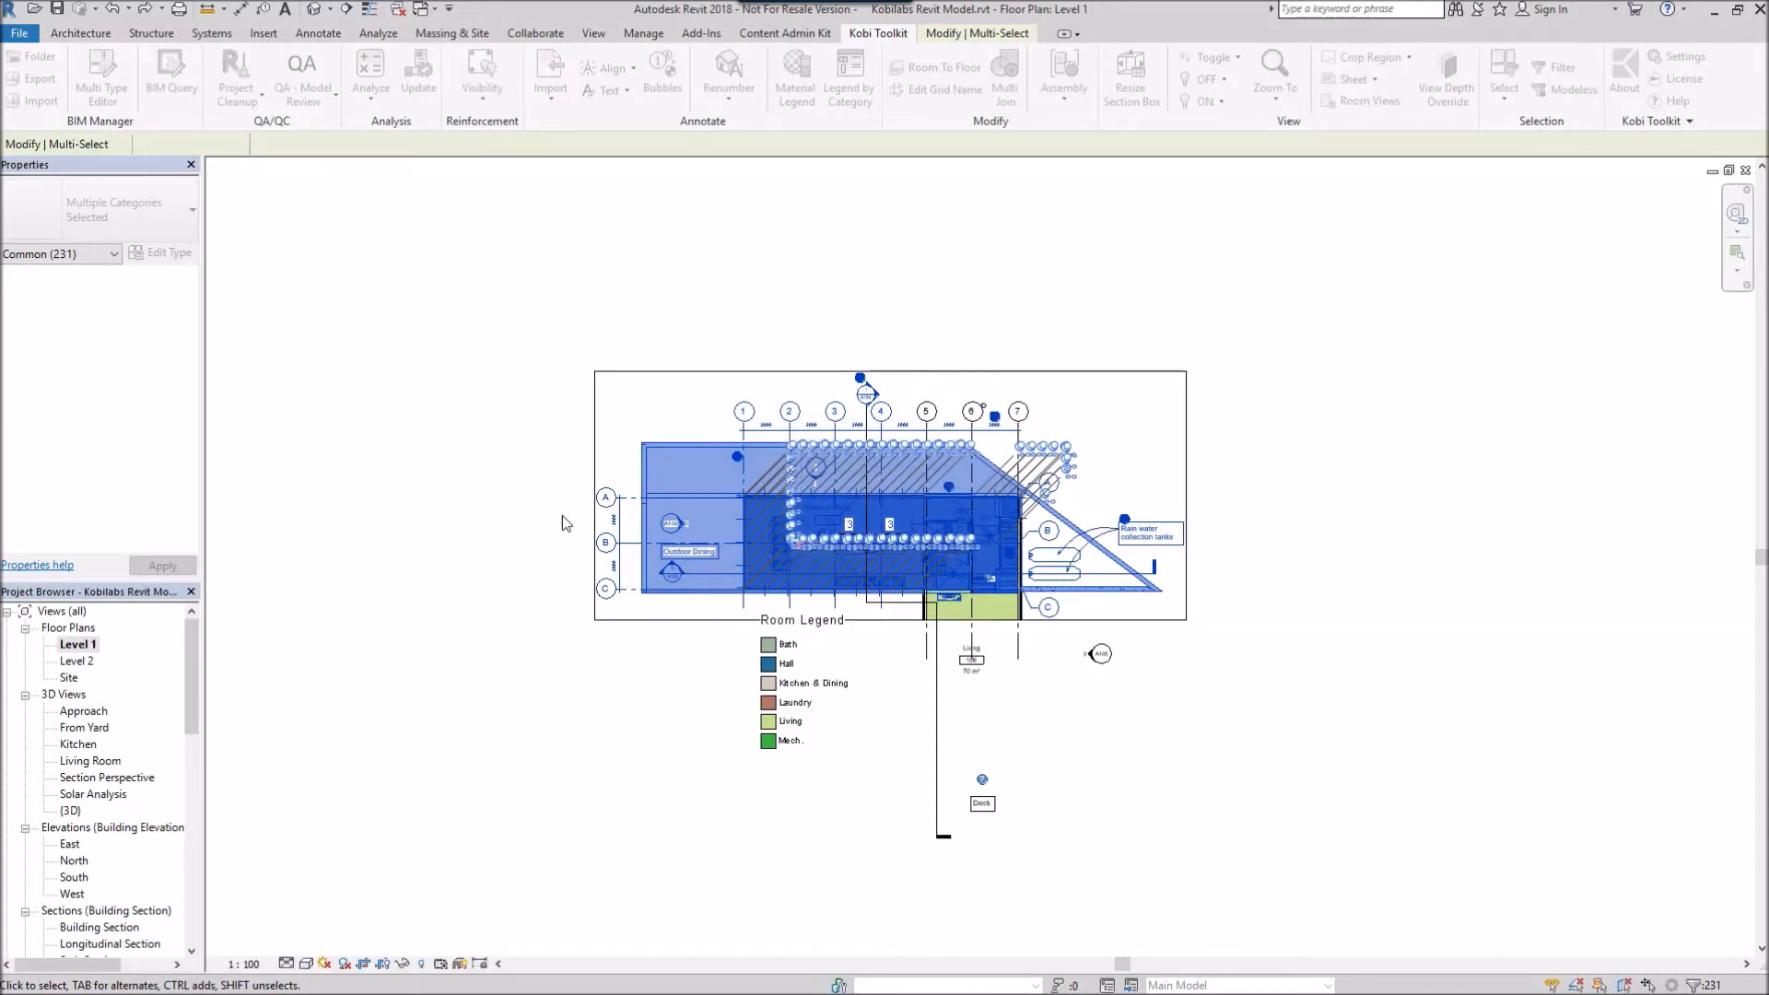